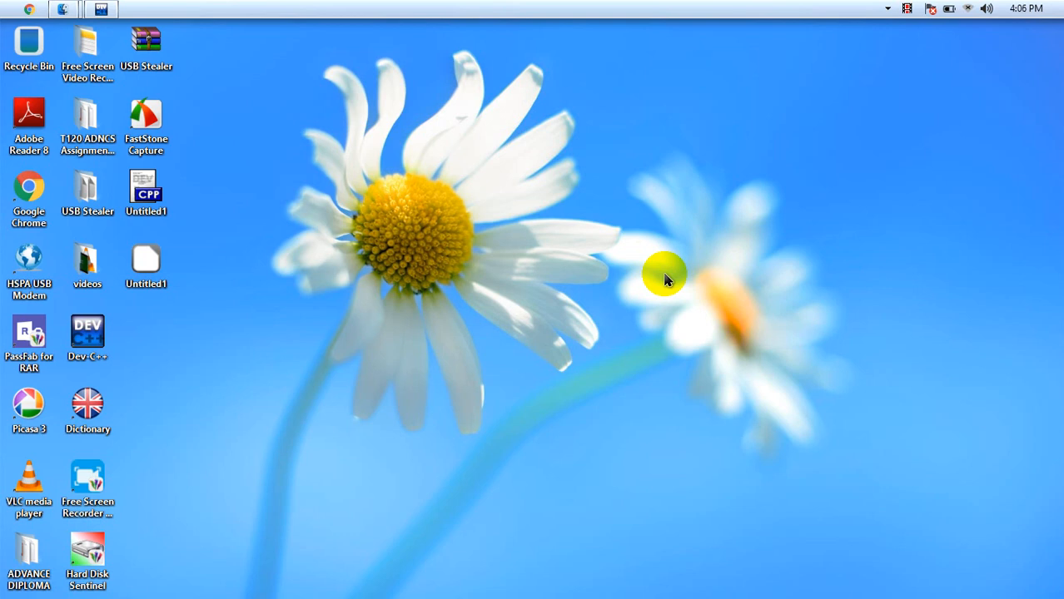
pyautogui.moveTo(533, 206)
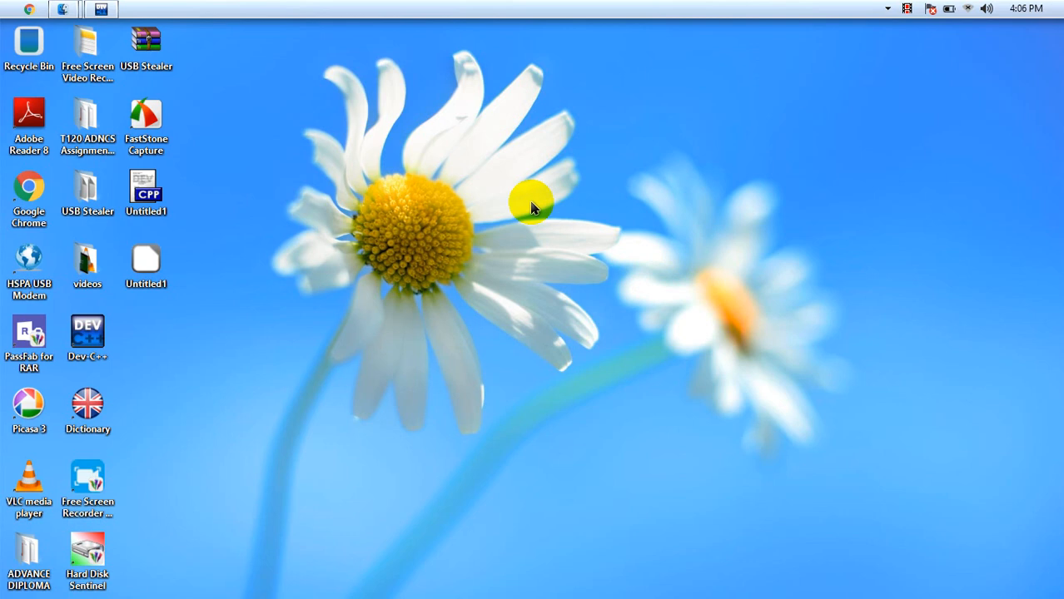
pyautogui.moveTo(390, 157)
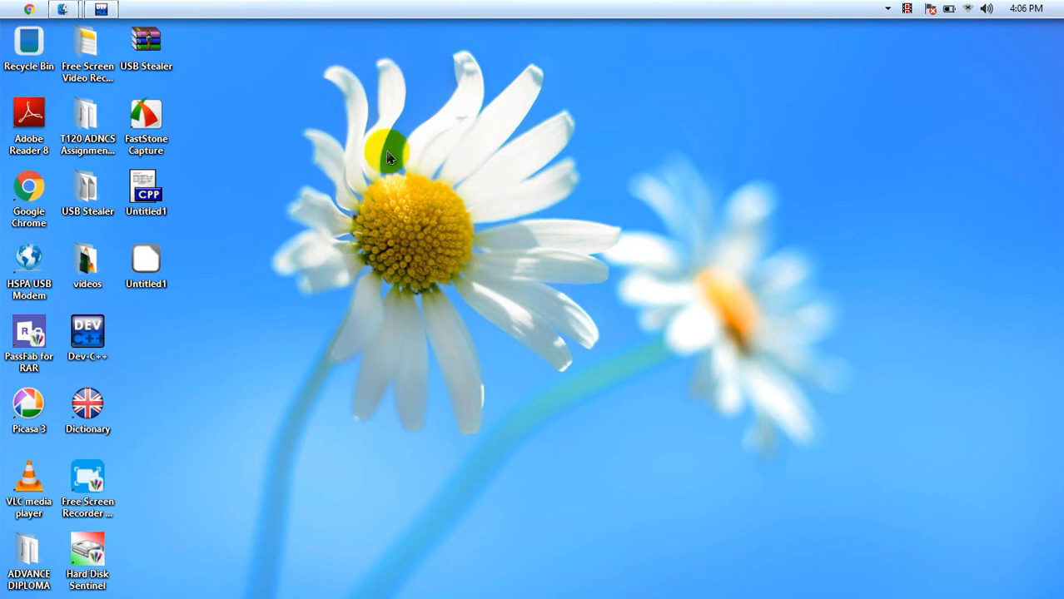
pyautogui.moveTo(108, 10)
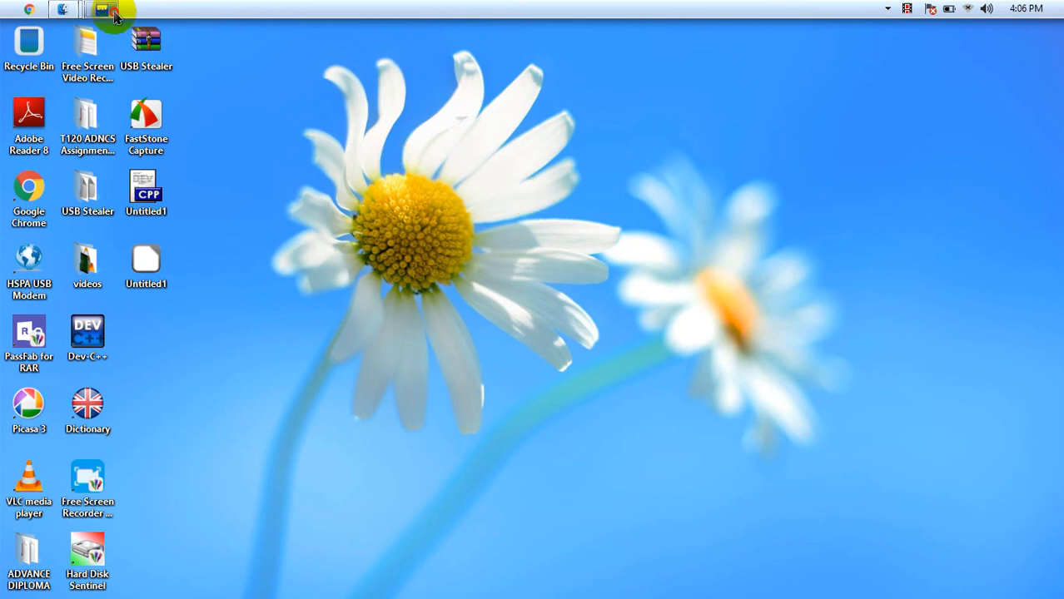
# Bring the Dev-C++ window with the 1121-line C source file to the front.
pyautogui.click(103, 9)
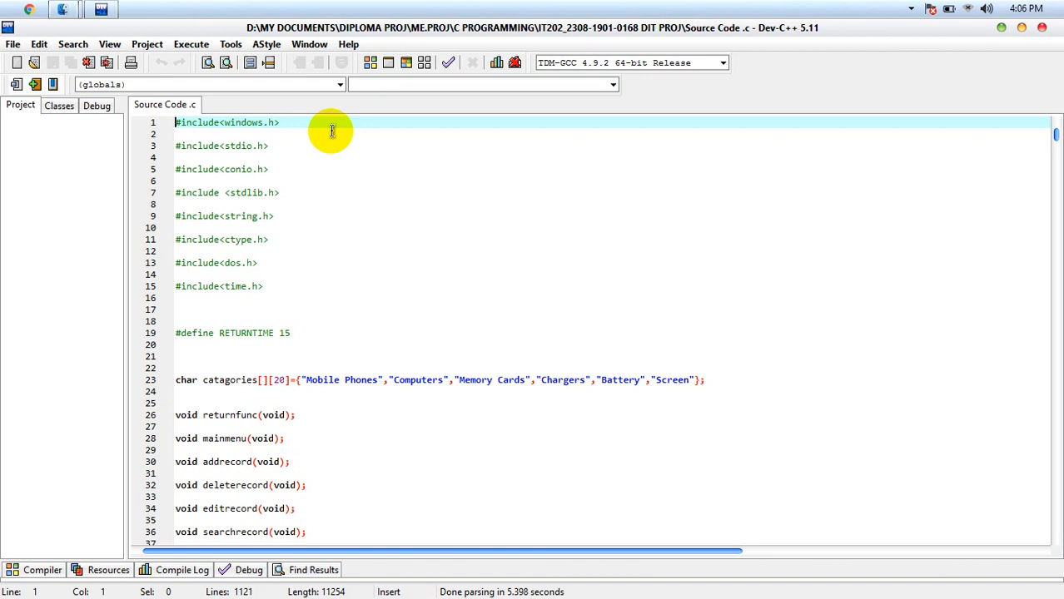
pyautogui.moveTo(671, 305)
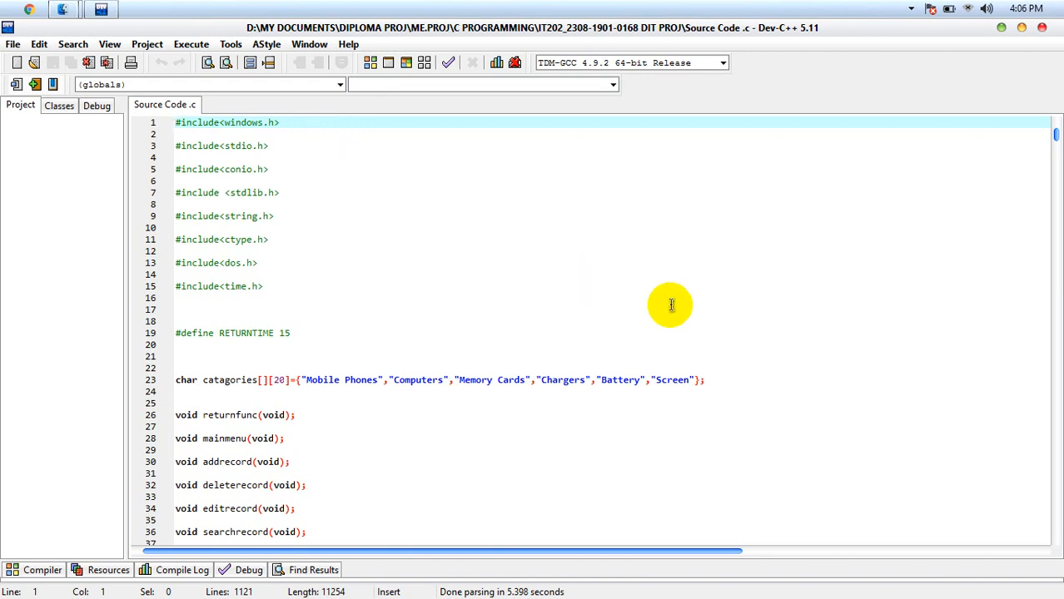
pyautogui.moveTo(620, 310)
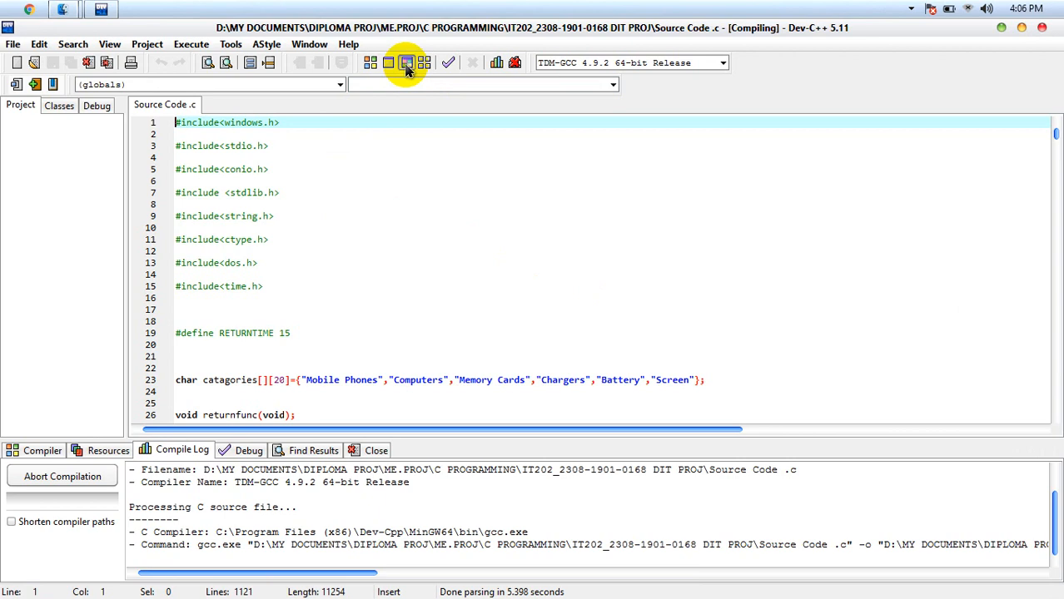
pyautogui.moveTo(407, 63)
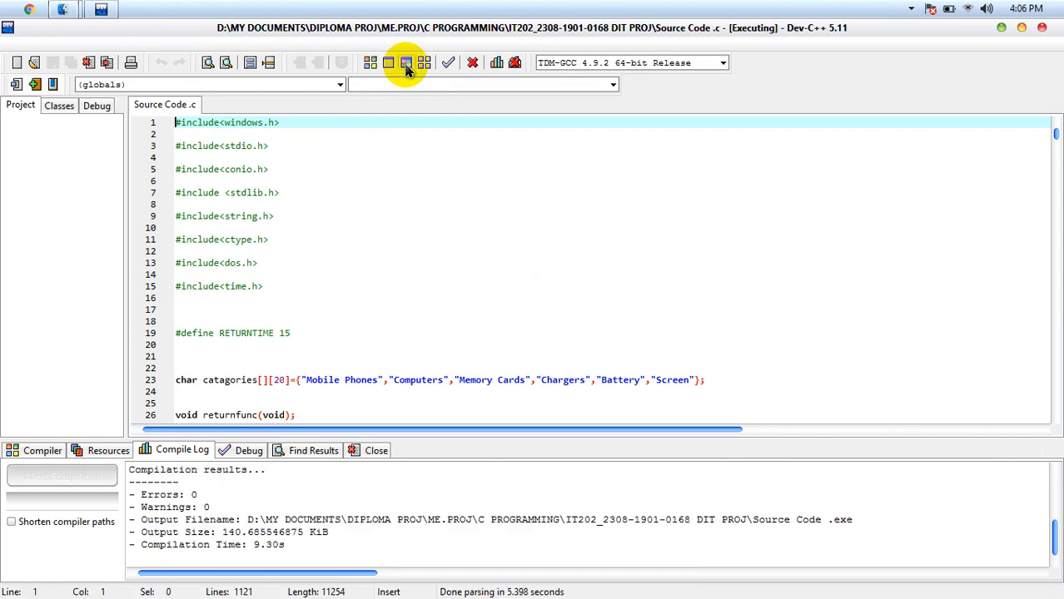
# Minimise the running password-prompt console and rebuild with Compile & Run while it's running.
pyautogui.click(405, 62)
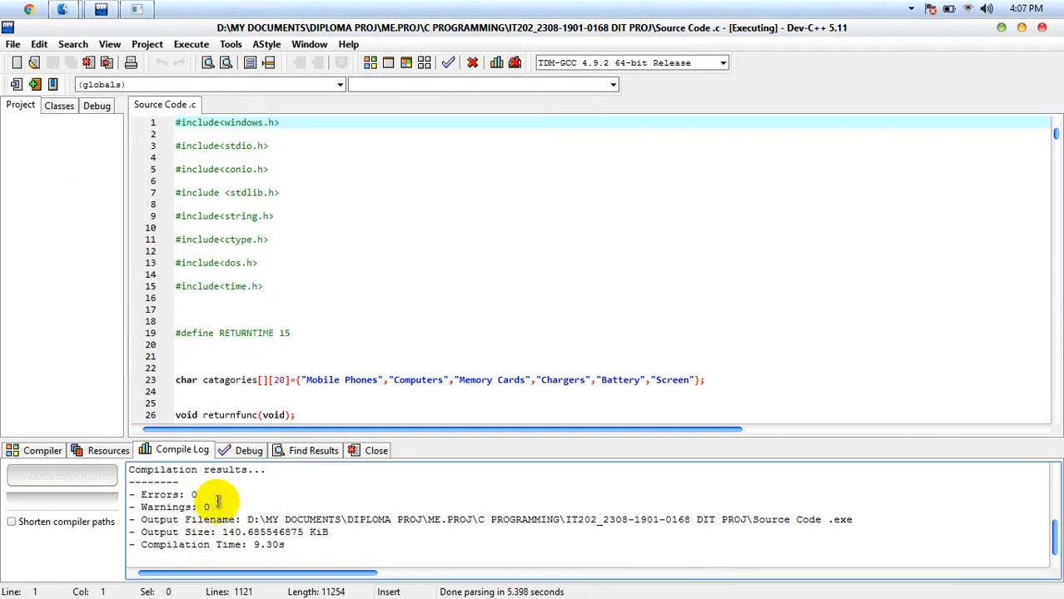
pyautogui.moveTo(408, 45)
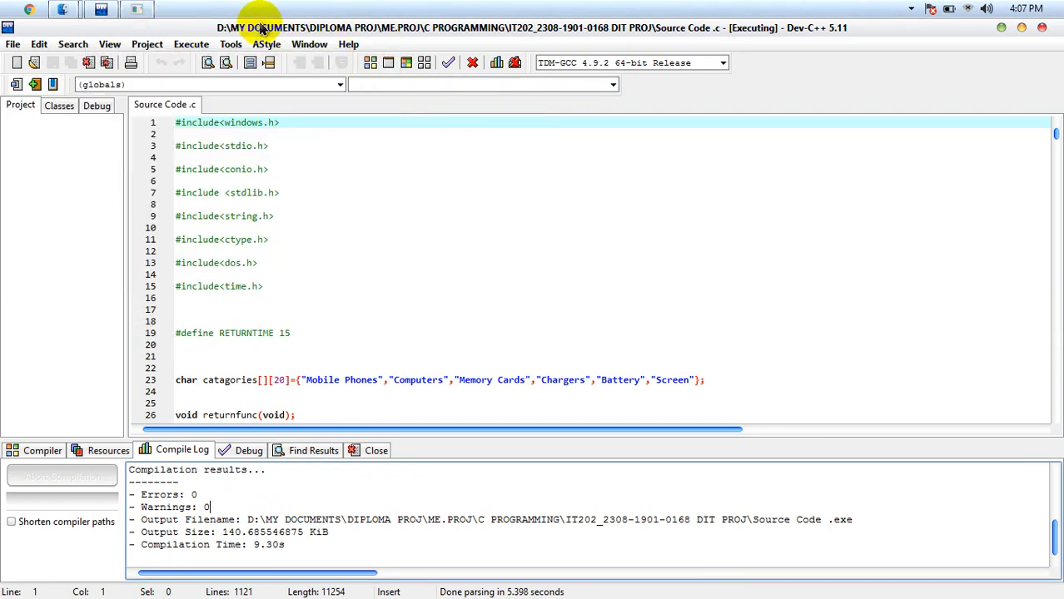
pyautogui.click(191, 44)
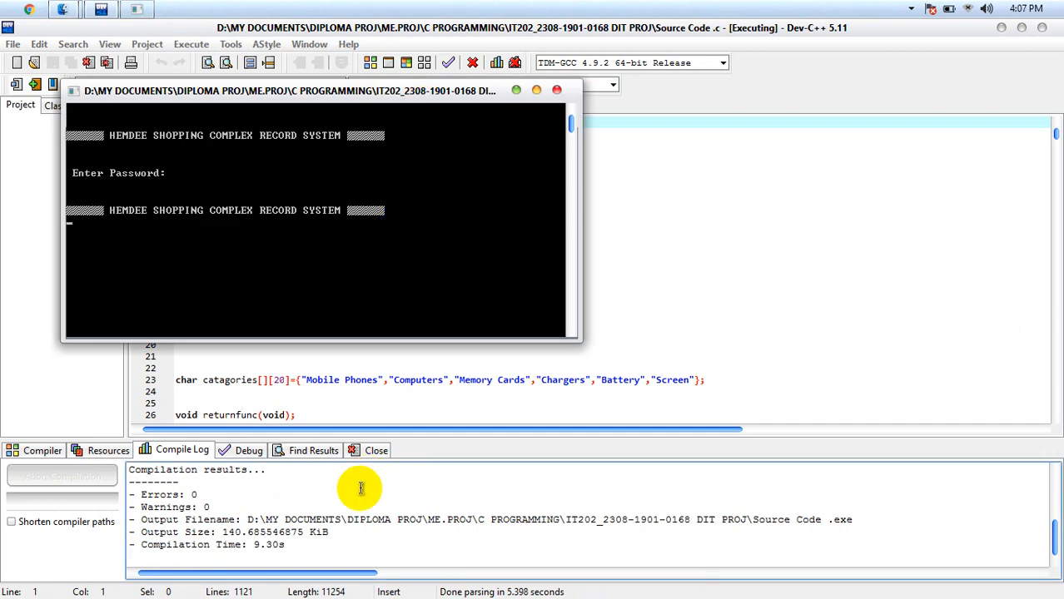
pyautogui.moveTo(224, 500)
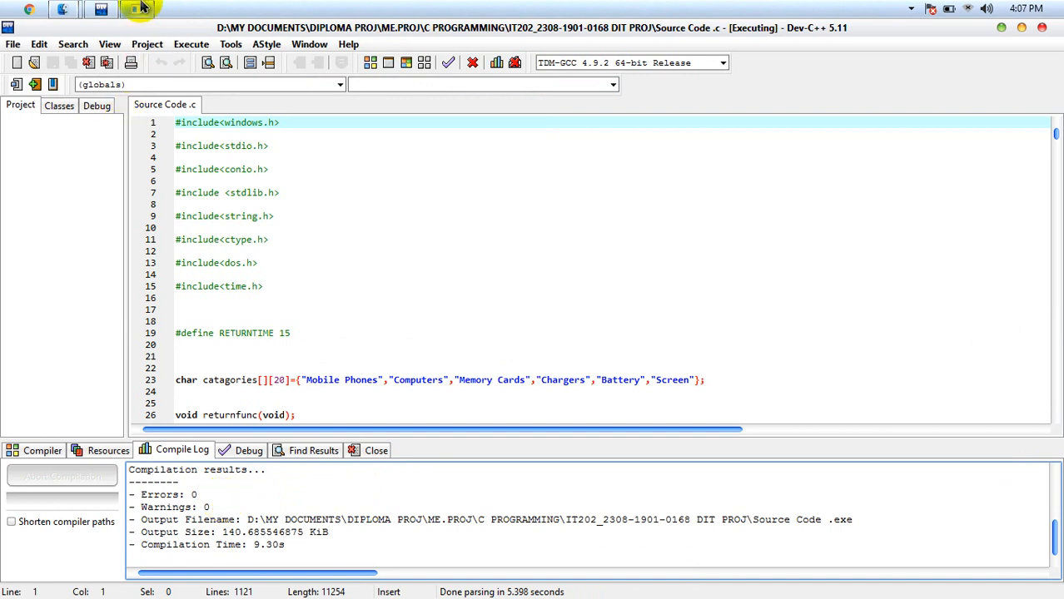
pyautogui.moveTo(137, 9)
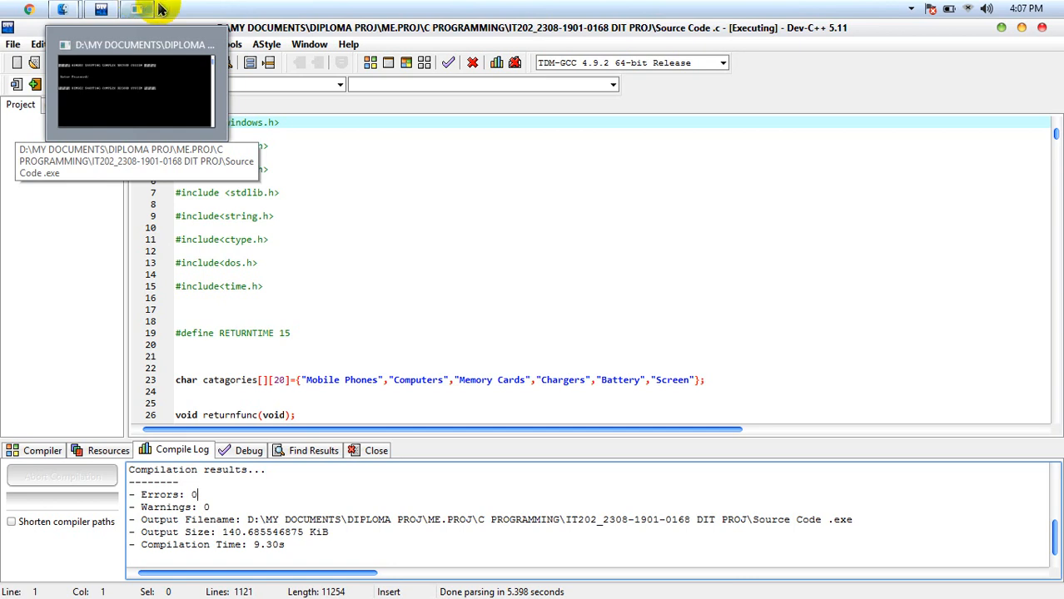
pyautogui.click(407, 62)
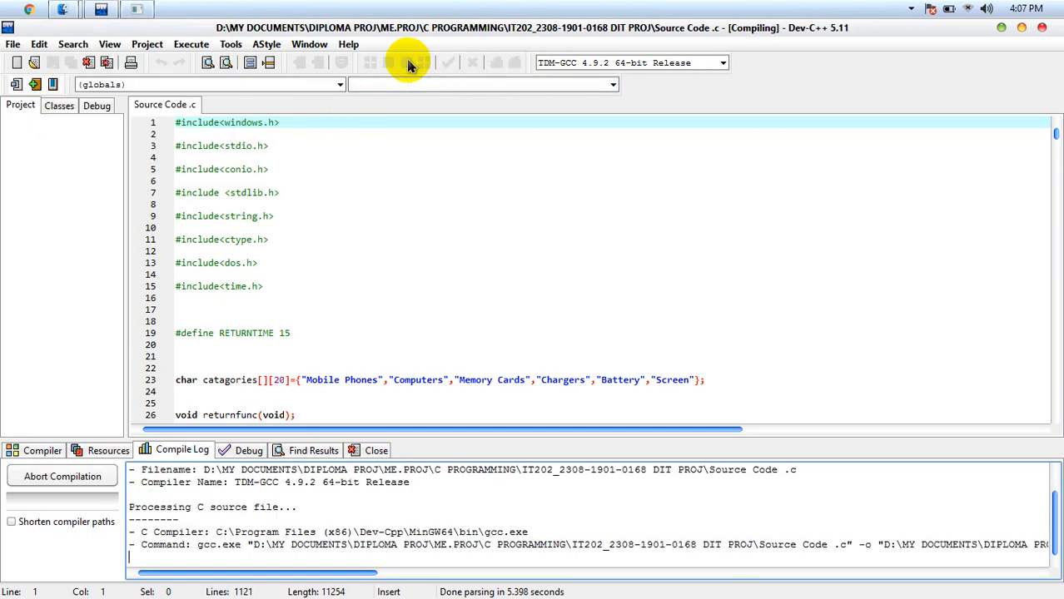
pyautogui.moveTo(408, 65)
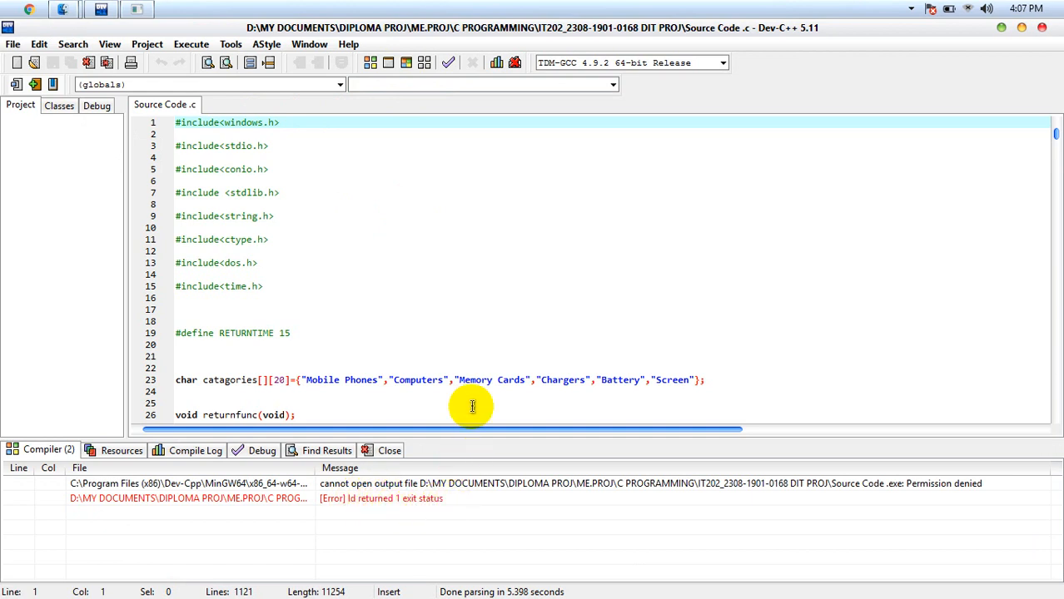
pyautogui.moveTo(426, 347)
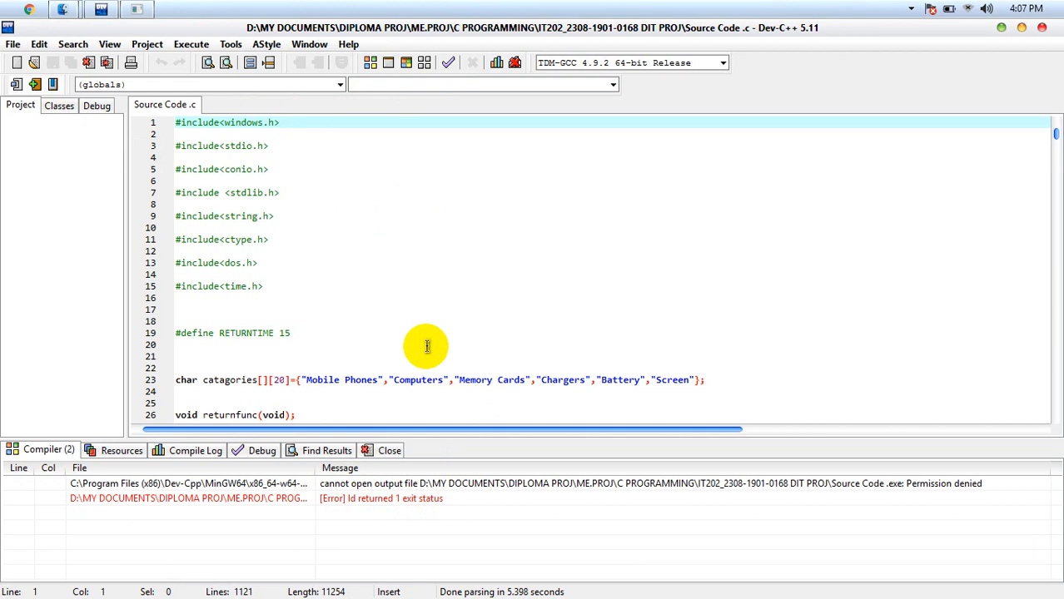
pyautogui.moveTo(353, 303)
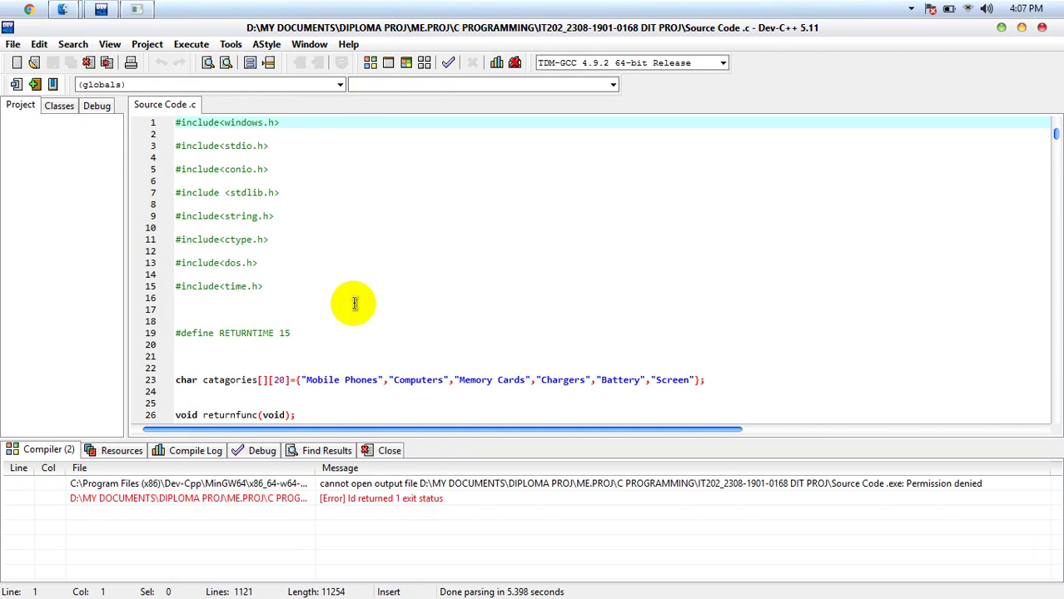
pyautogui.moveTo(283, 380)
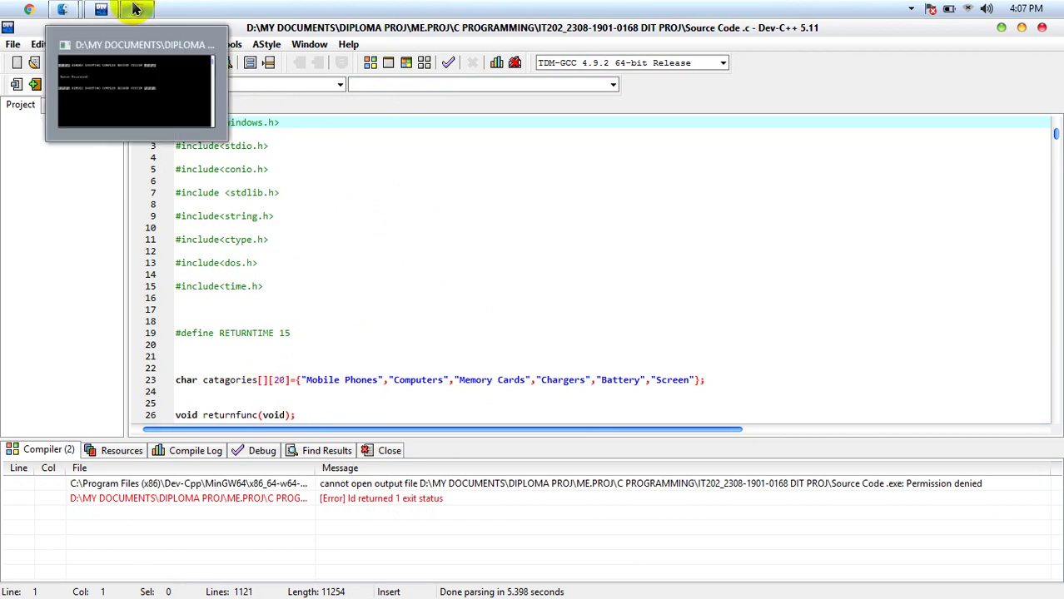
pyautogui.moveTo(134, 83)
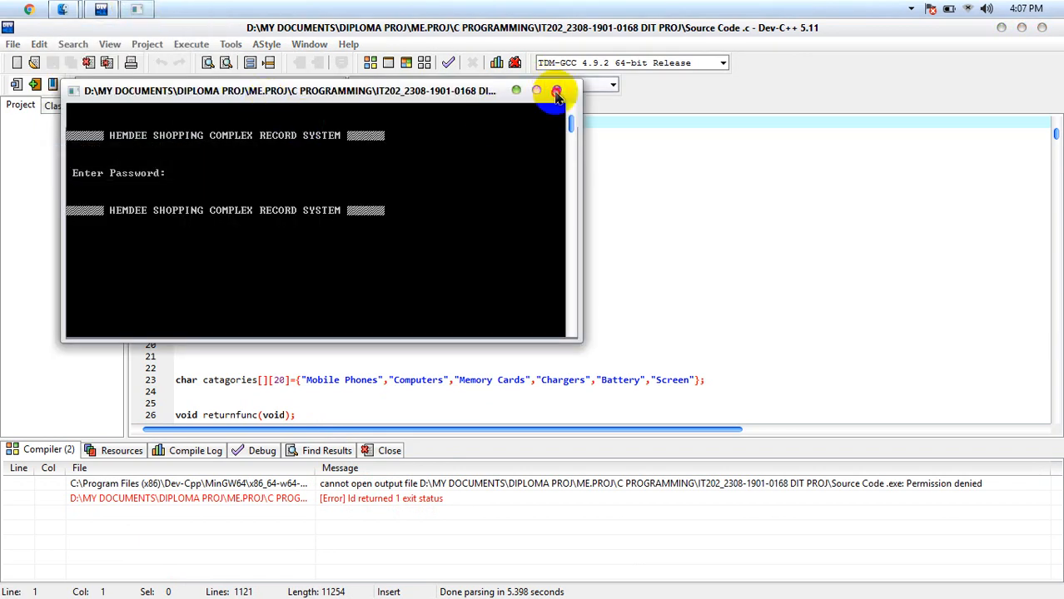
# Close the running shopping record console window.
pyautogui.click(556, 91)
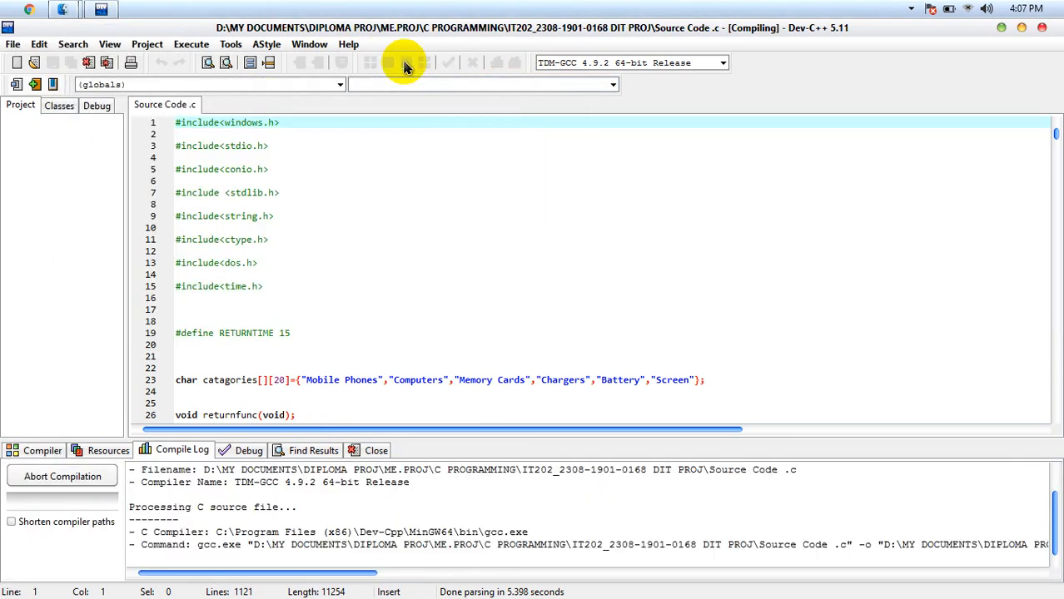
pyautogui.moveTo(406, 67)
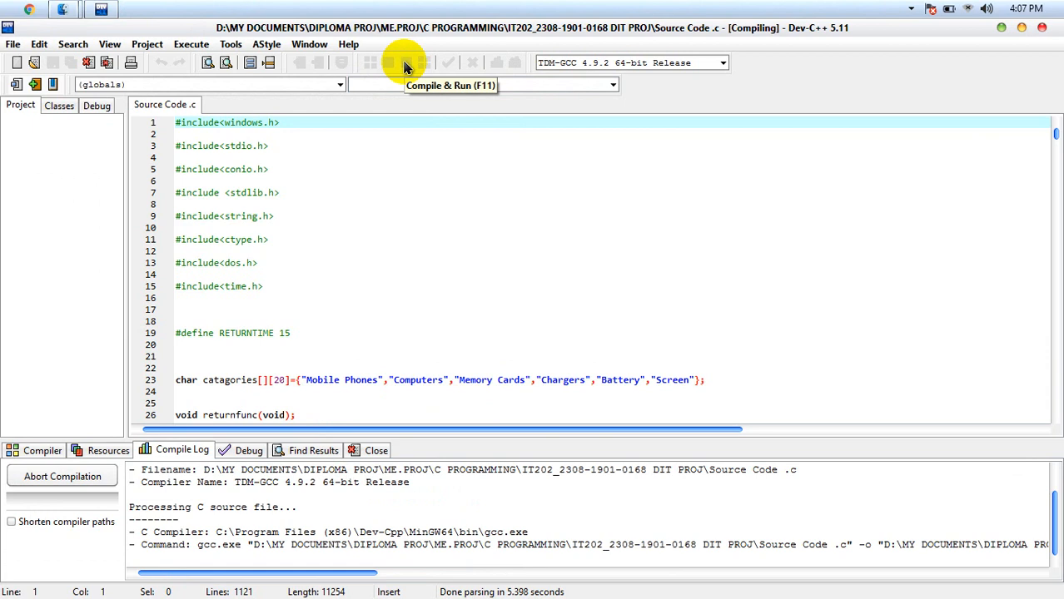
pyautogui.moveTo(407, 69)
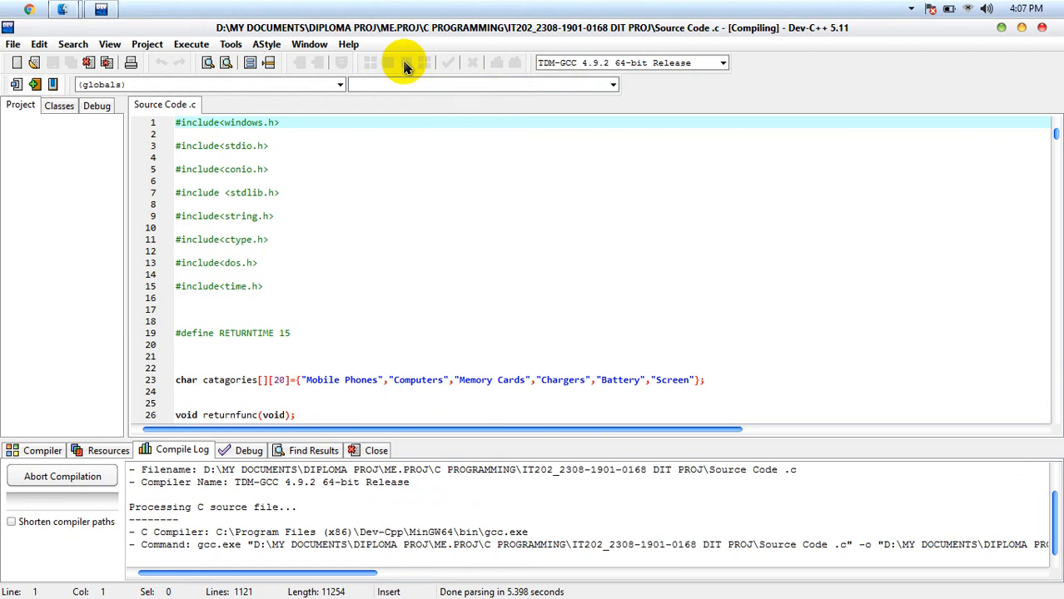